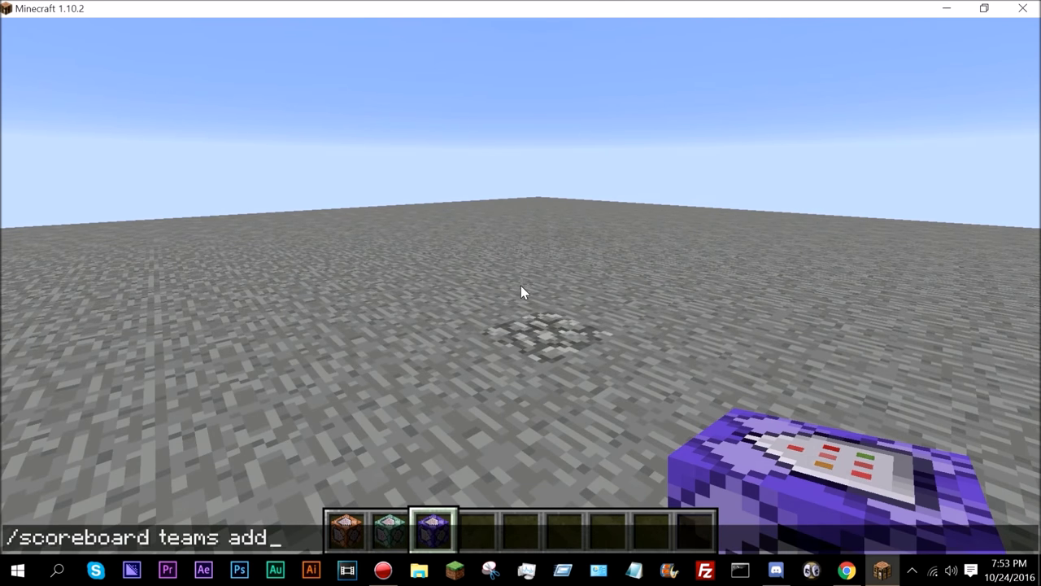
Add the Blue and Red teams, colour them blue and red, and start joining the player to a team
key("enter")
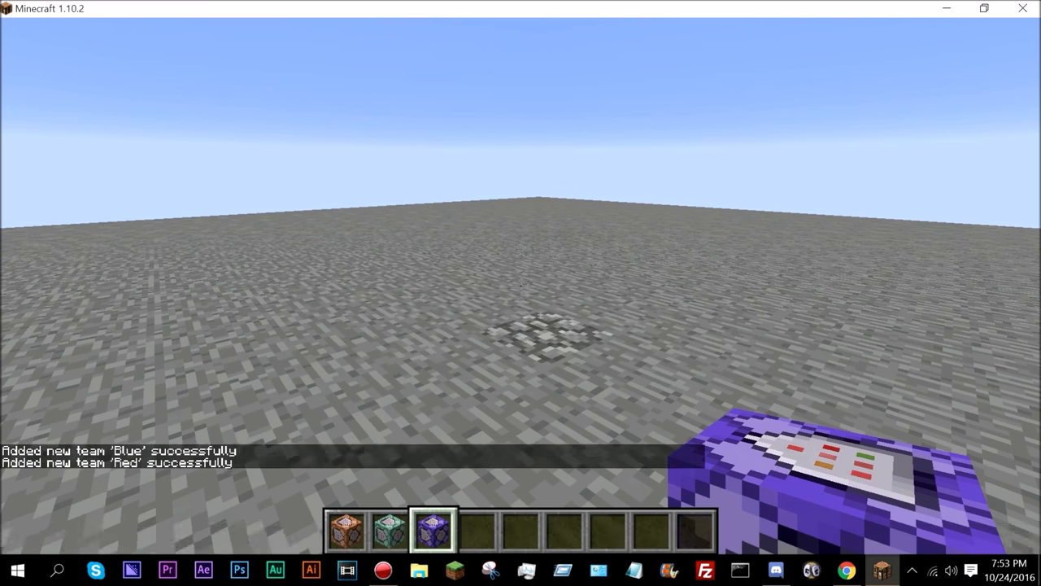
type("/scoreboard")
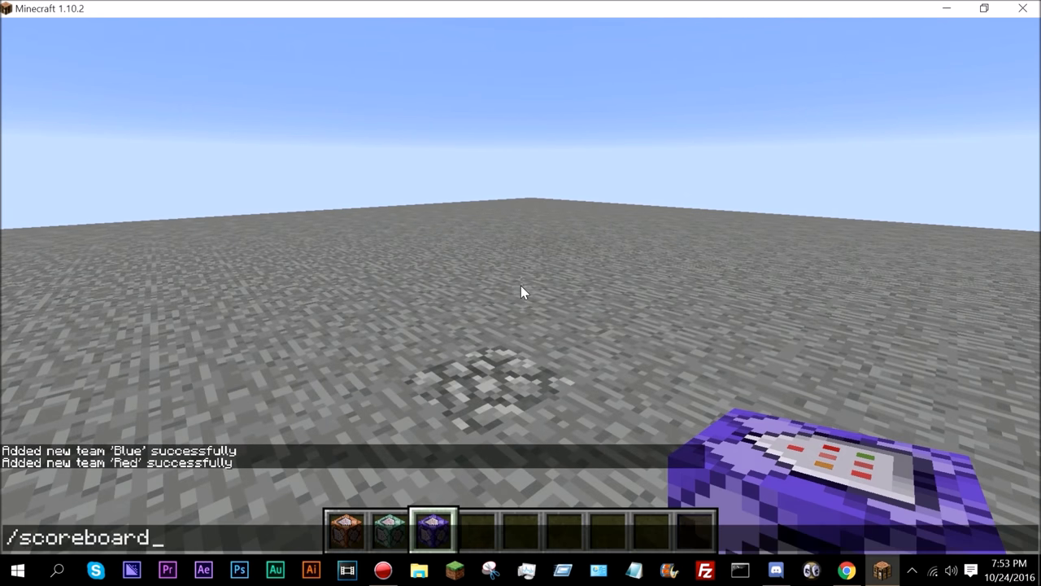
type("teams option")
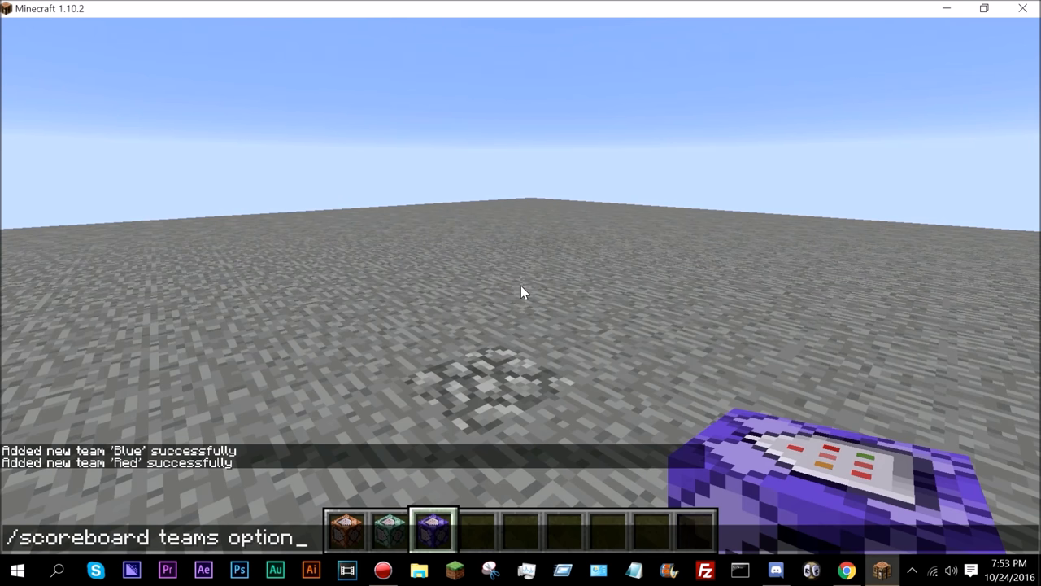
type("Blue color")
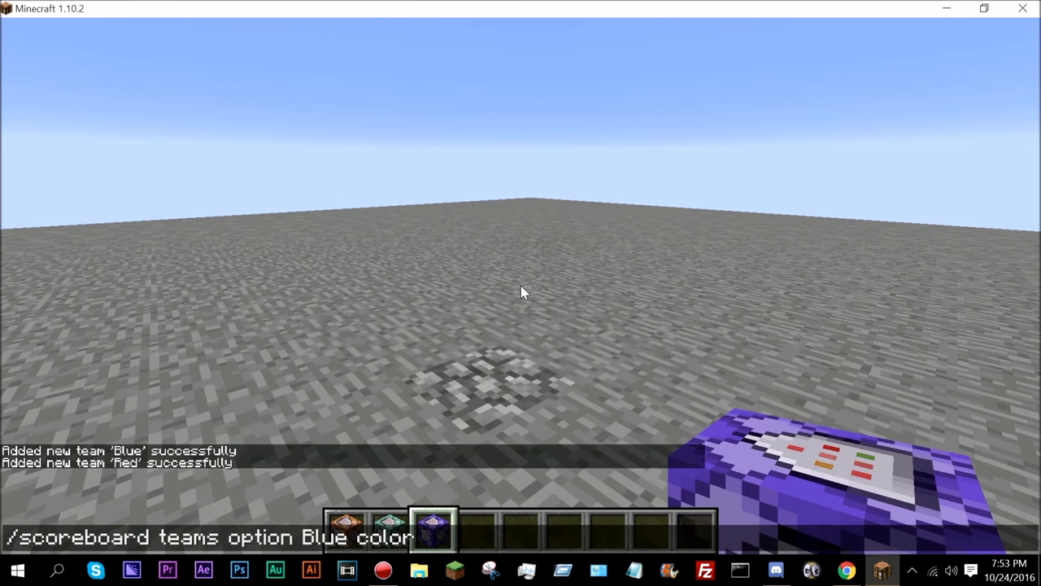
type("cl")
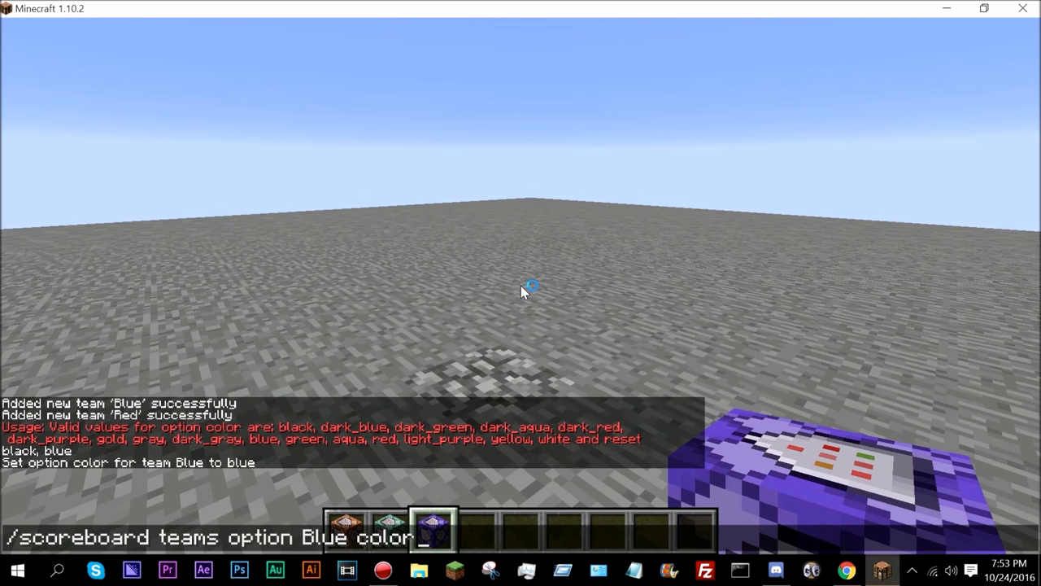
type("Red")
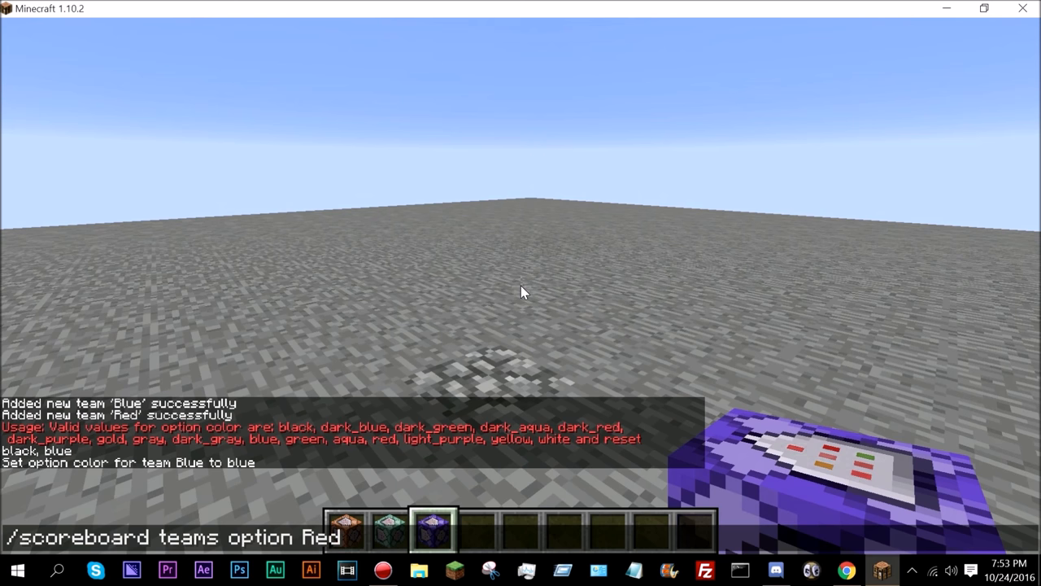
key("enter")
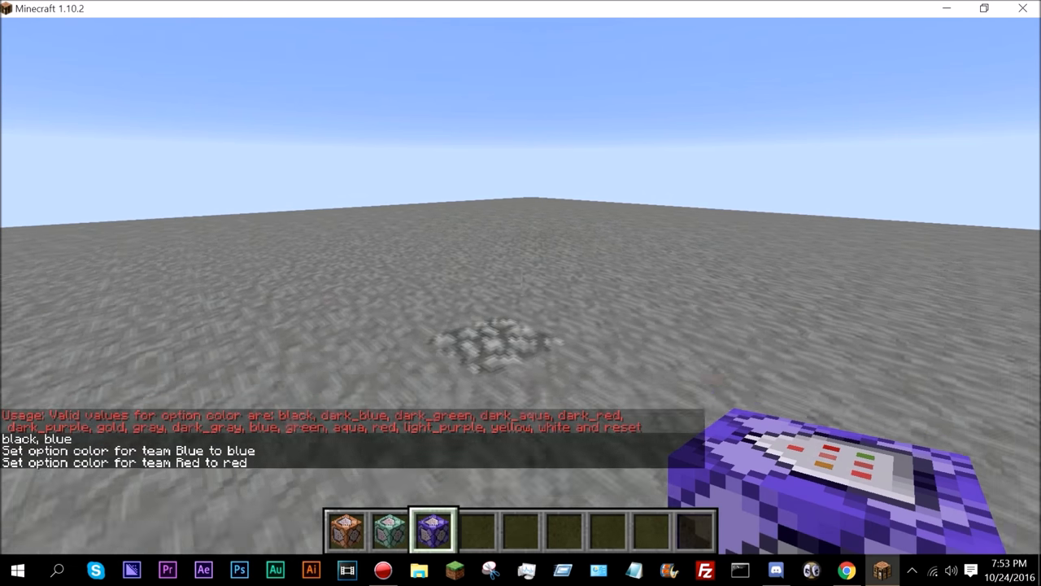
type("/scoreboard teams j")
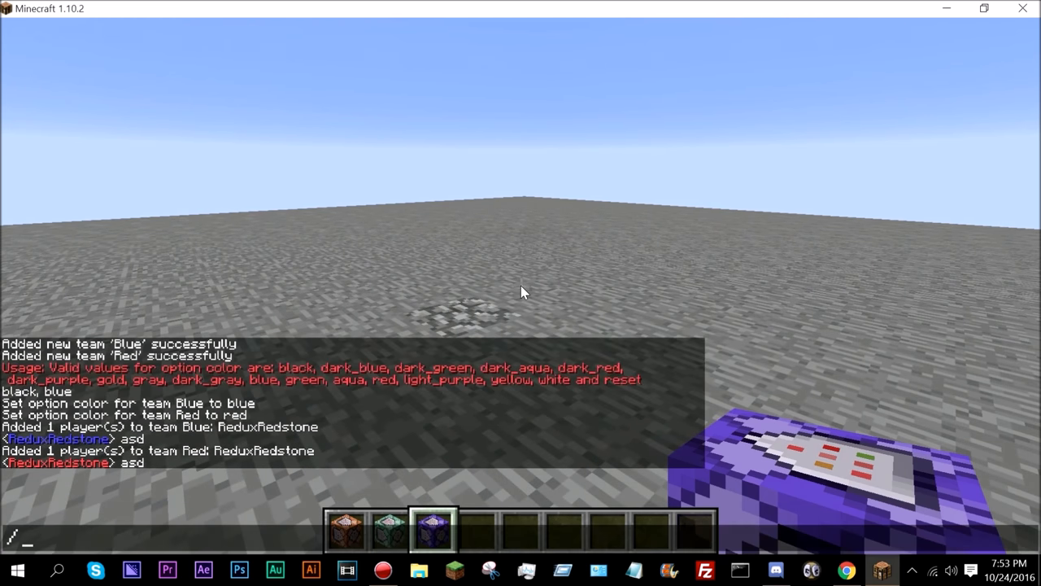
Add the BlueStats and RedStats dummy objectives
type("scoreboard objectives a")
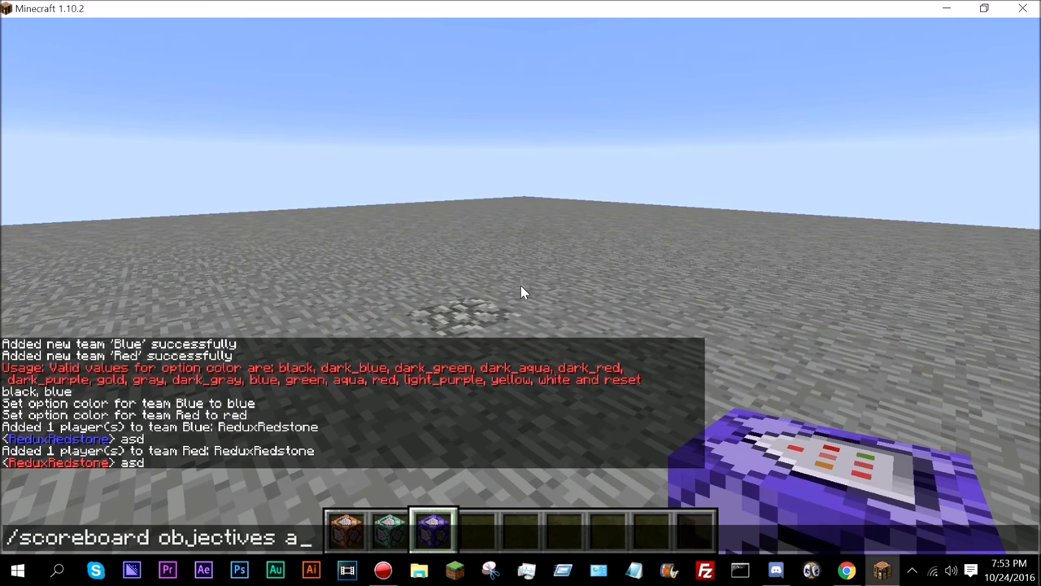
type("dd BlueSta")
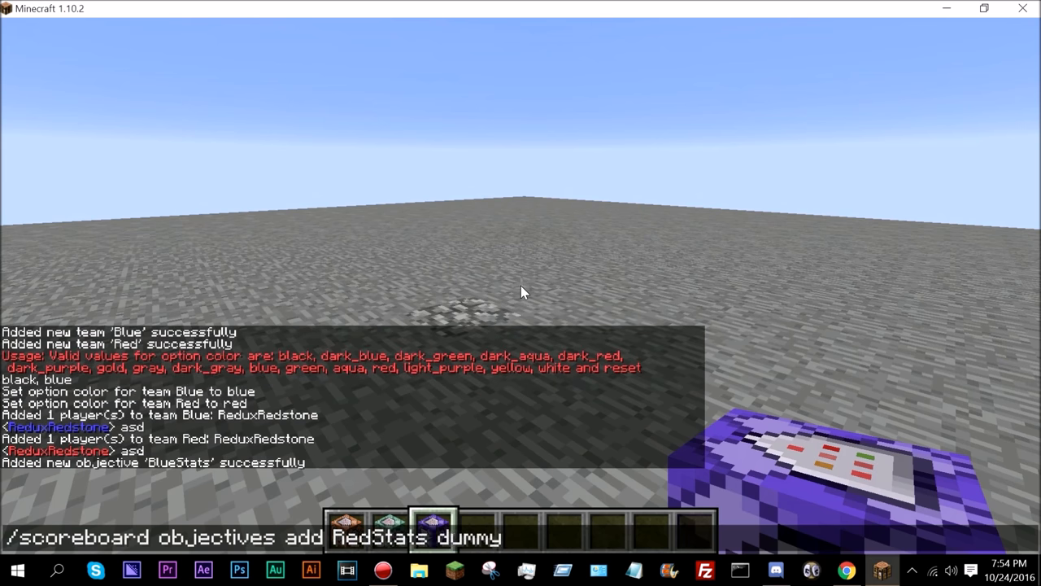
key("Enter")
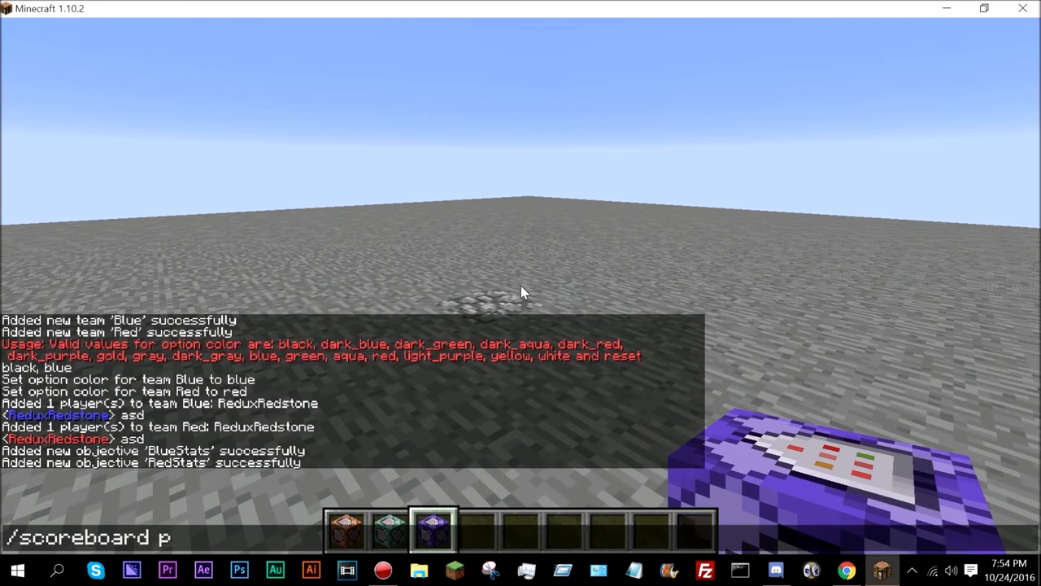
Set the player's BlueStats score to 10 and RedStats score to 5
type("layers set @p")
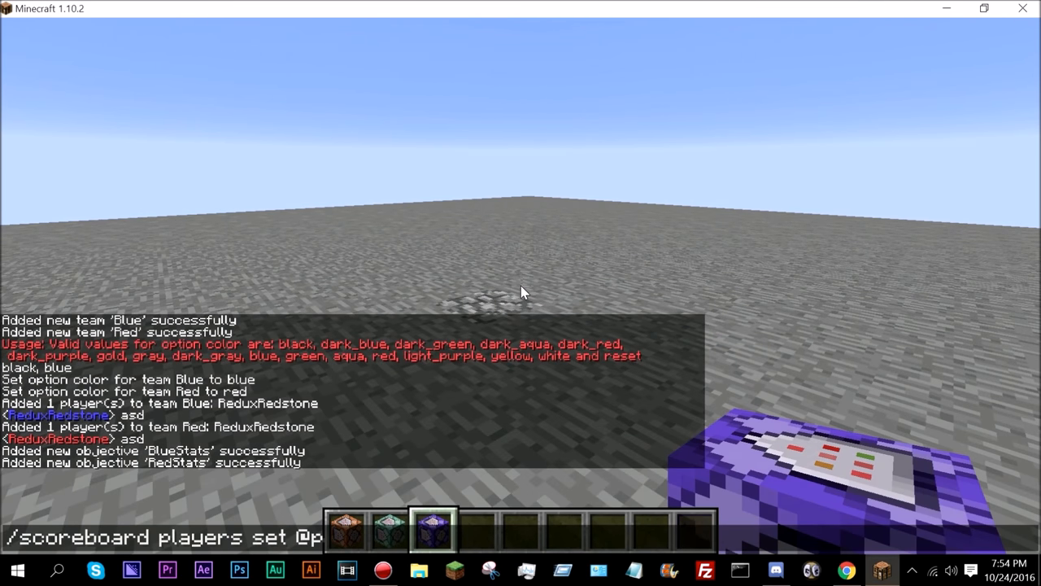
type("BlueStats 1")
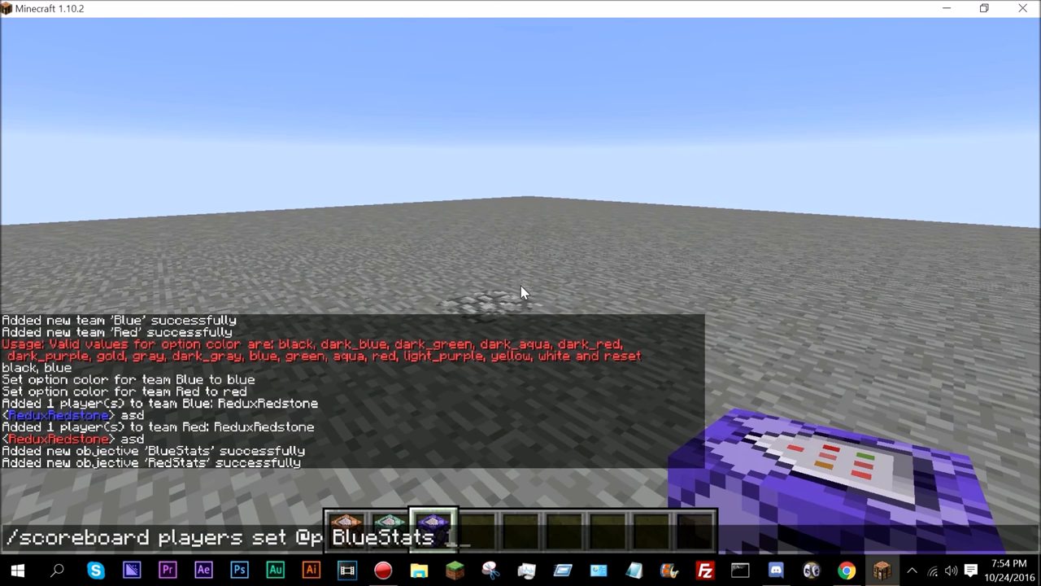
type("1")
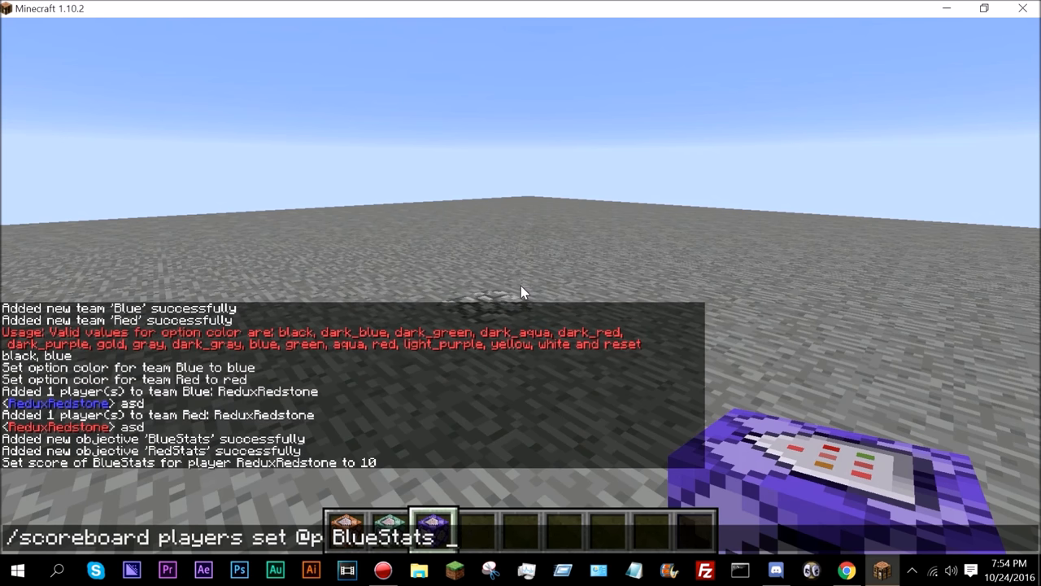
type("BStats 5")
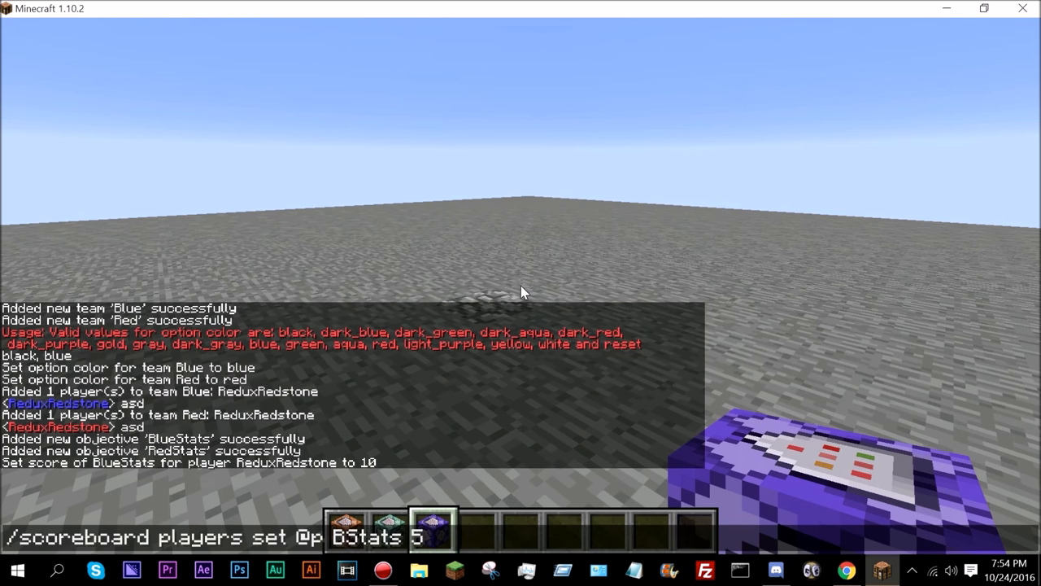
key("enter")
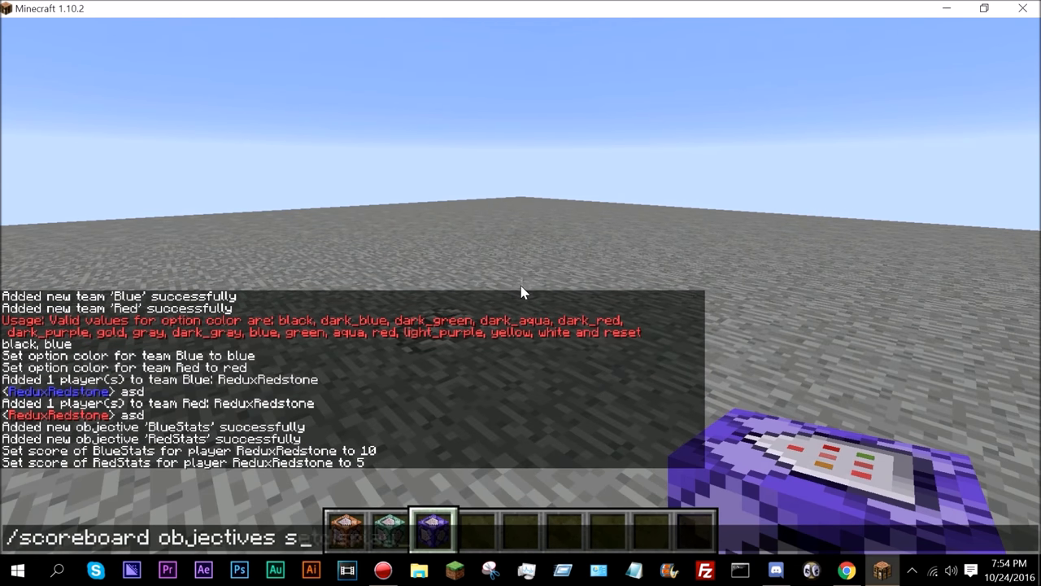
Display RedStats on sidebar.team.red and BlueStats on sidebar.team.blue, then join the Red team
type("etdisplay sidebar.team.")
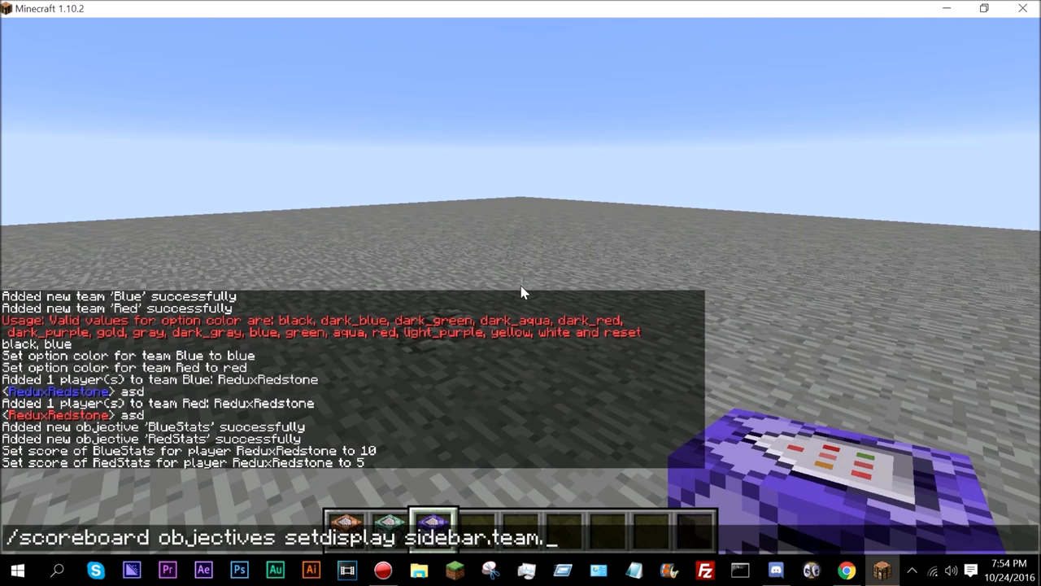
type("red")
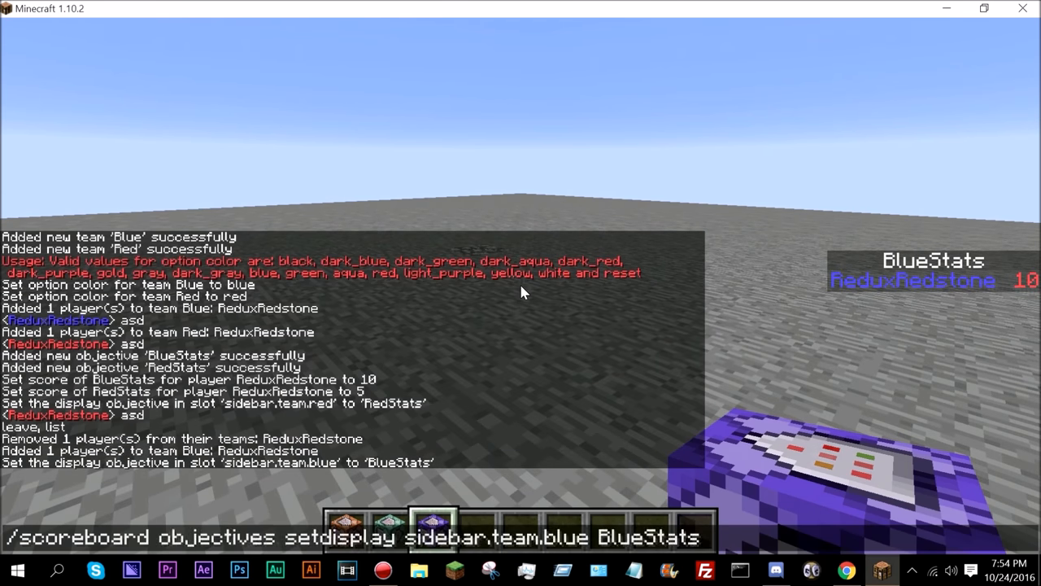
type("/scoreboard teams join Red")
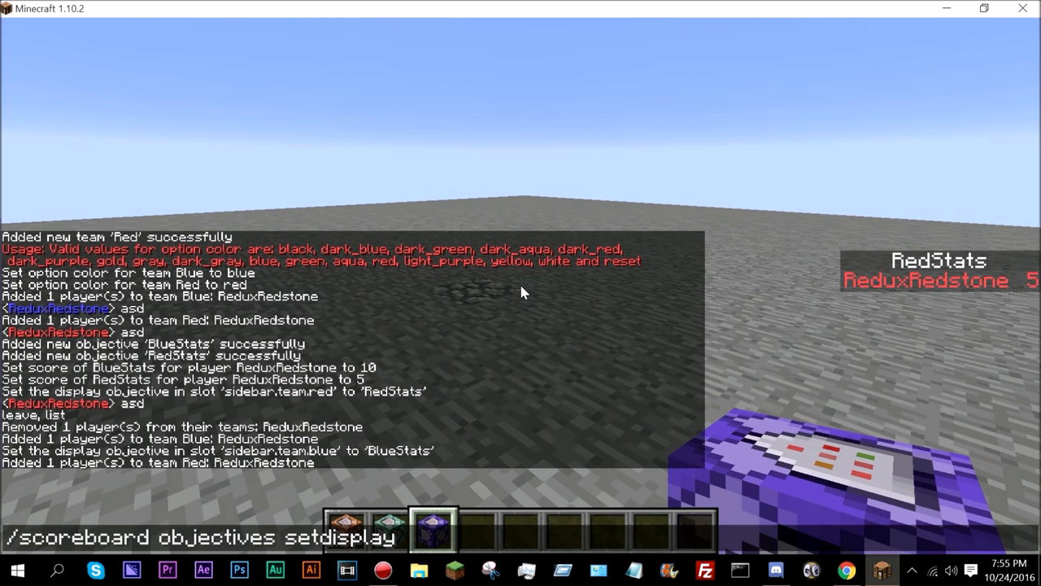
Clear the general and team sidebar display slots with empty setdisplay commands
key("enter")
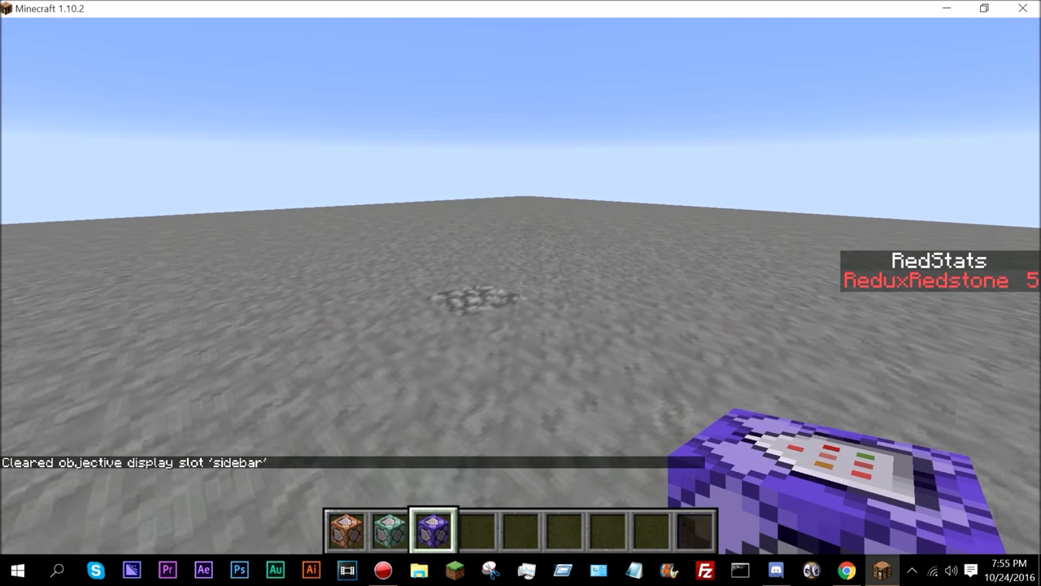
type("/scoreboard objectives setdisplay sidebar.")
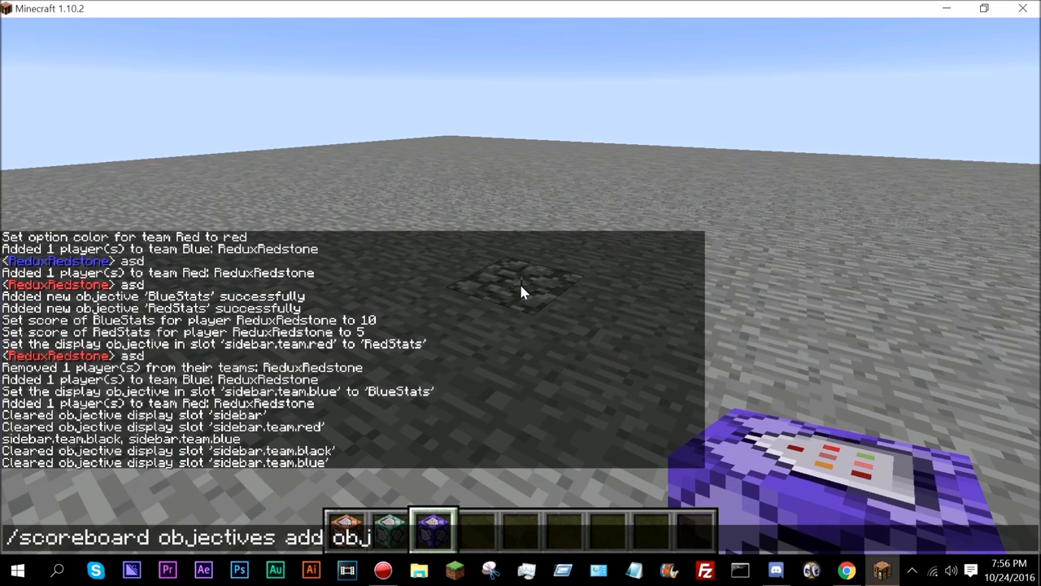
Add dummy objectives objetice1 and objetice2 and set the player's objetice2 score to 10
type("etice1/")
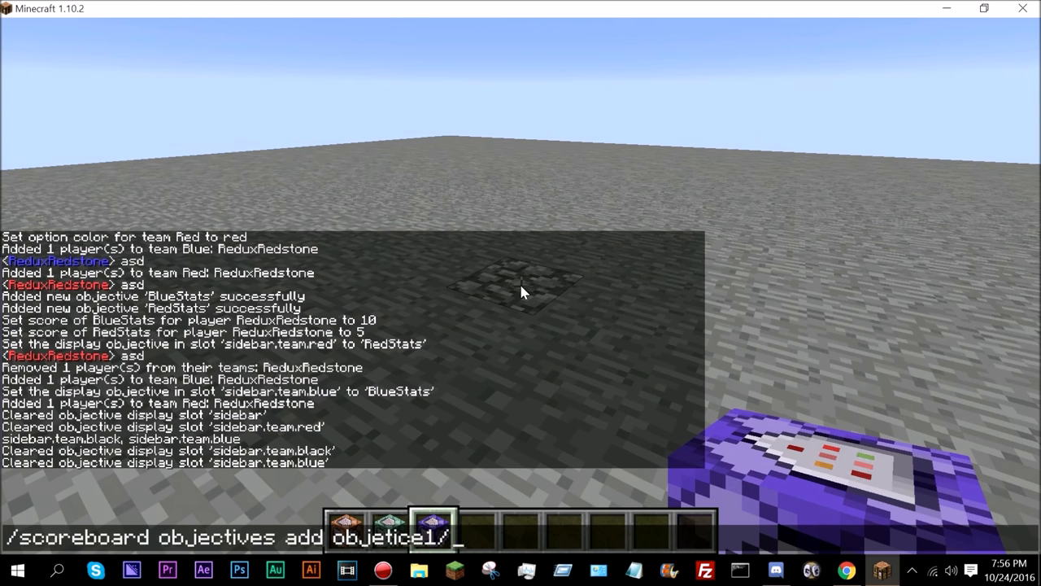
type("dummy")
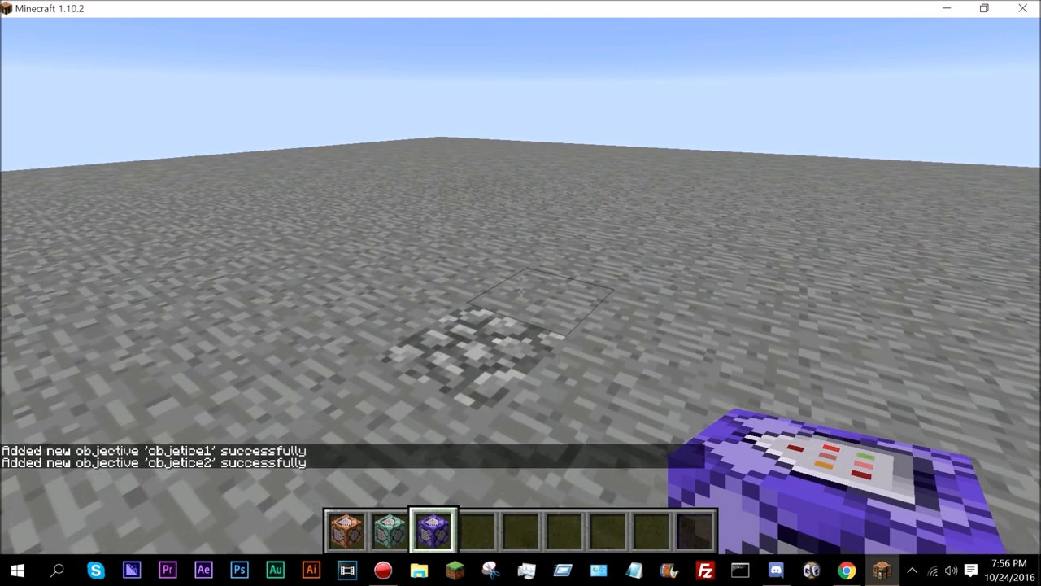
type("/scoreboard players set @p")
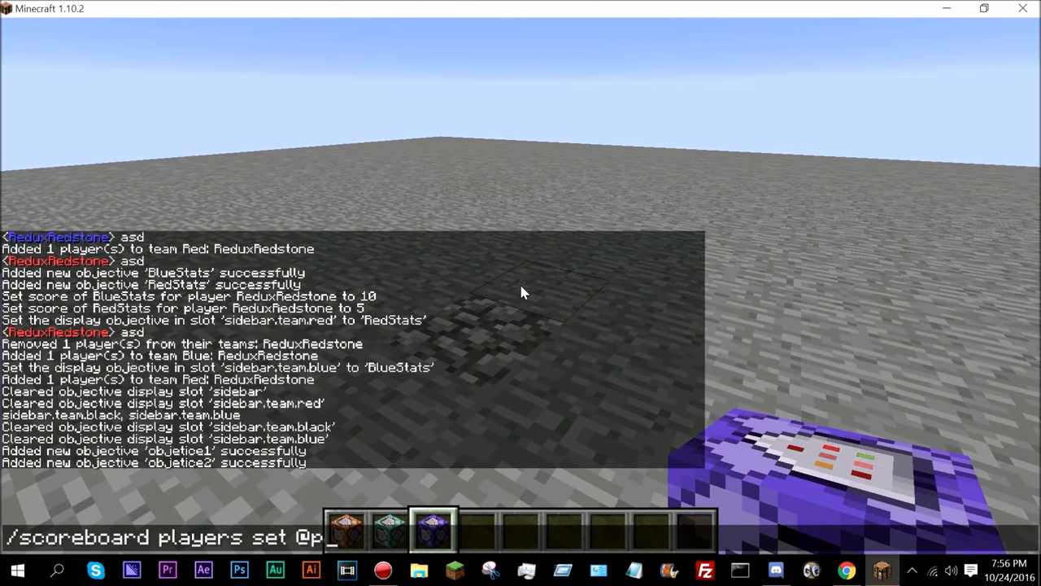
type("objetice")
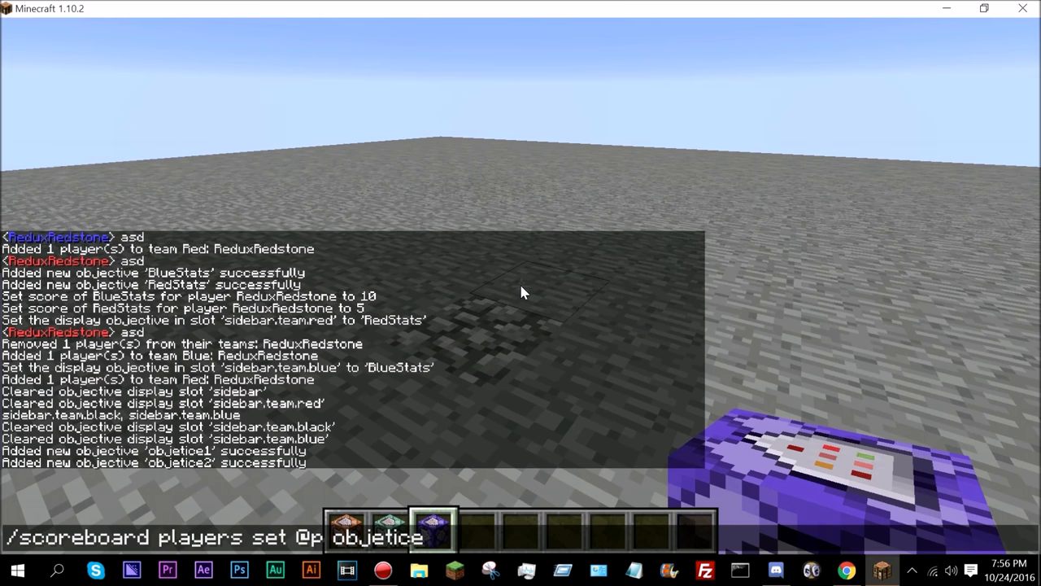
type("2")
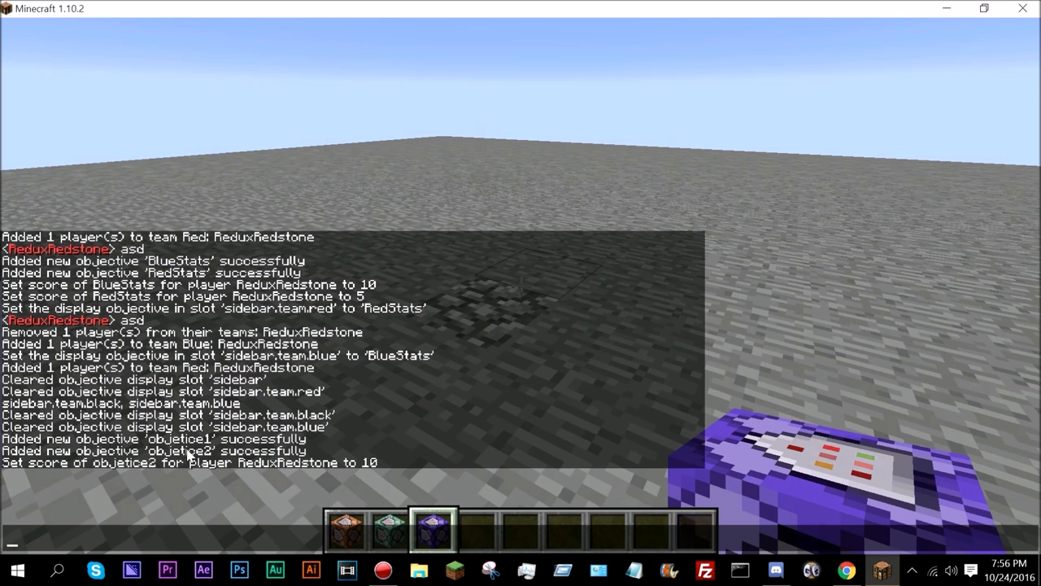
mouse_move(205, 459)
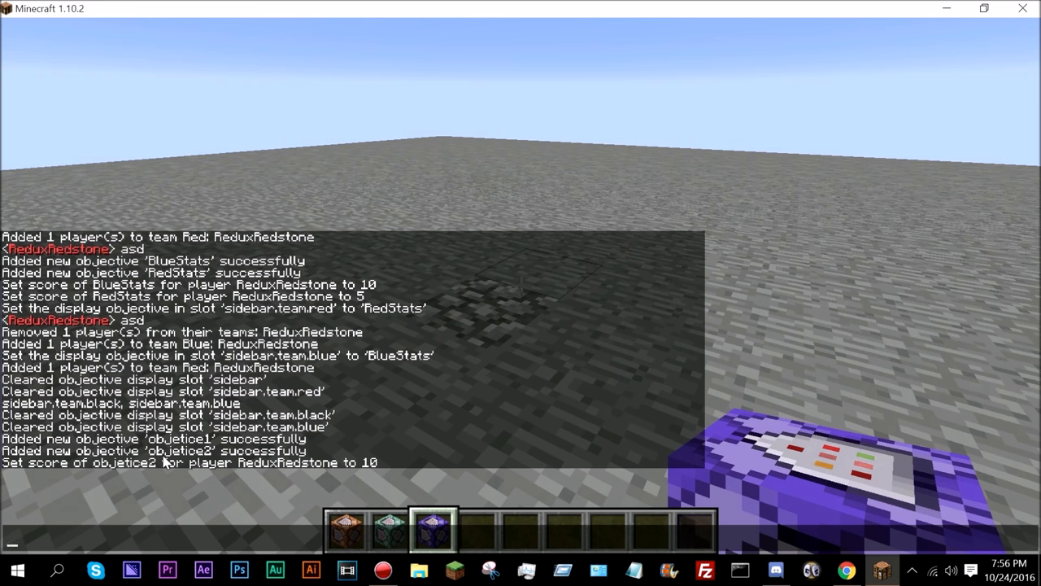
Leave chat and bring up the purple repeating command block's editor
key("escape")
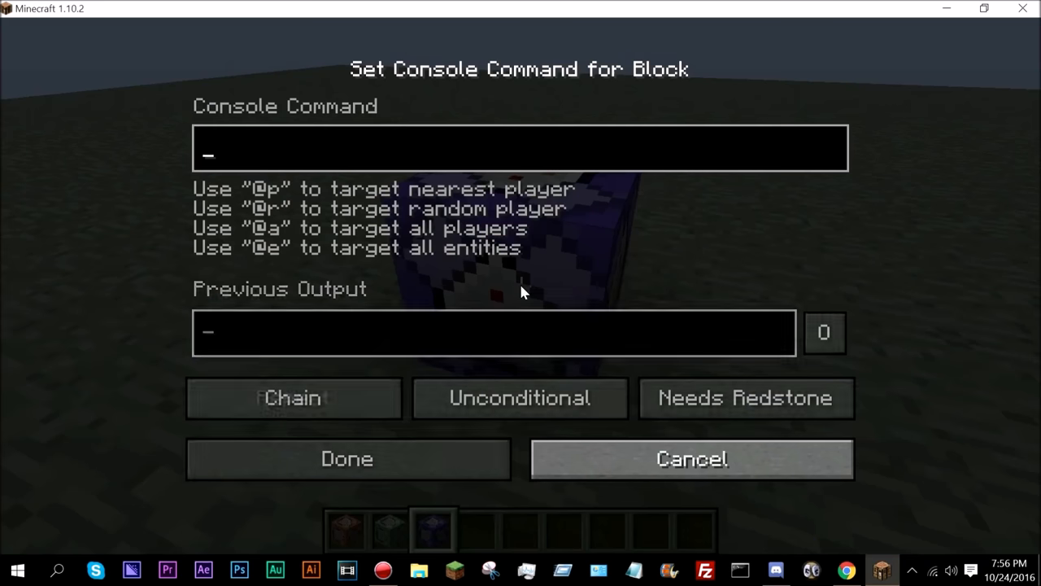
Enter /scoreboard players reset * objetice1 in the repeating block and save it
left_click(292, 397)
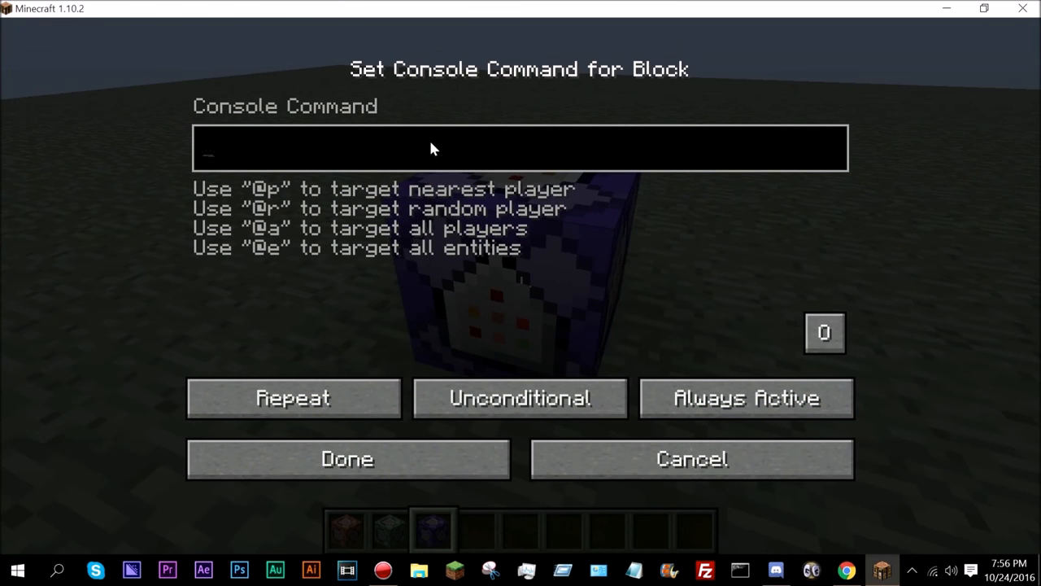
type("/scoreboard players reset * objetice1")
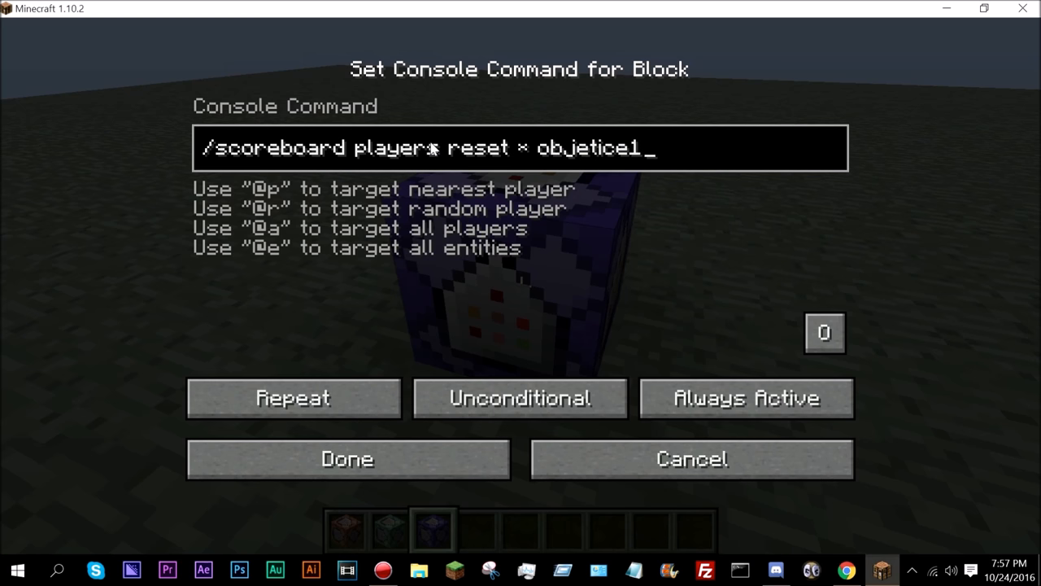
left_click(348, 459)
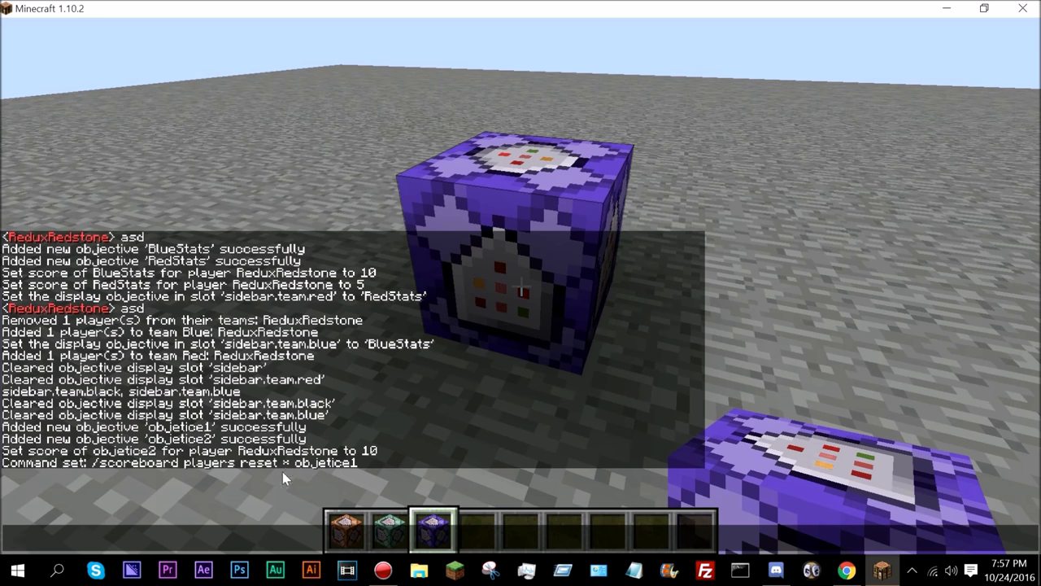
mouse_move(286, 465)
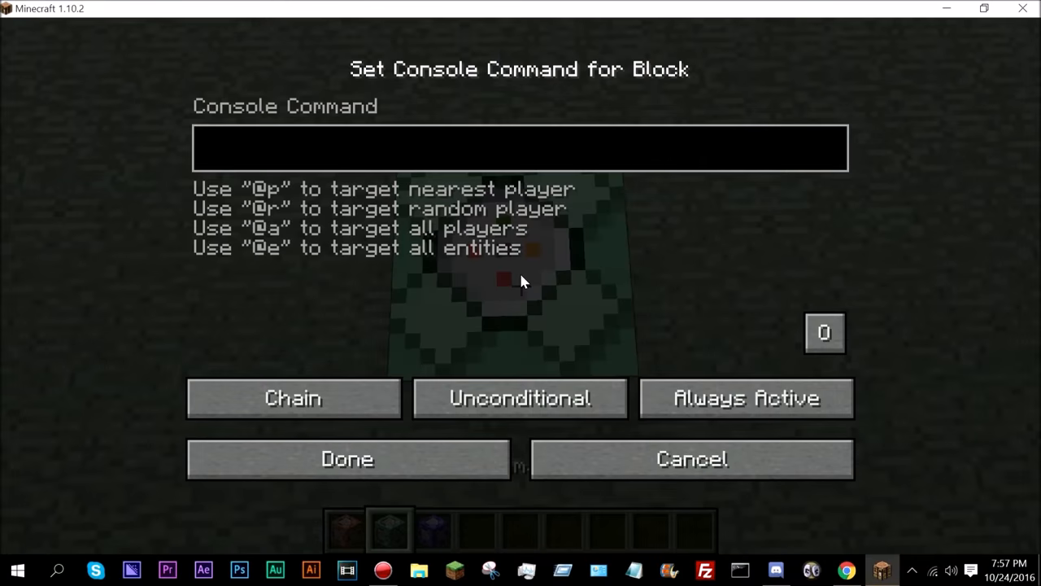
Save /execute @a ~ ~ ~ scoreboard players operation @a[c=1] objetice1 = @a[c=1] objetice2 in the chain block
type("exec")
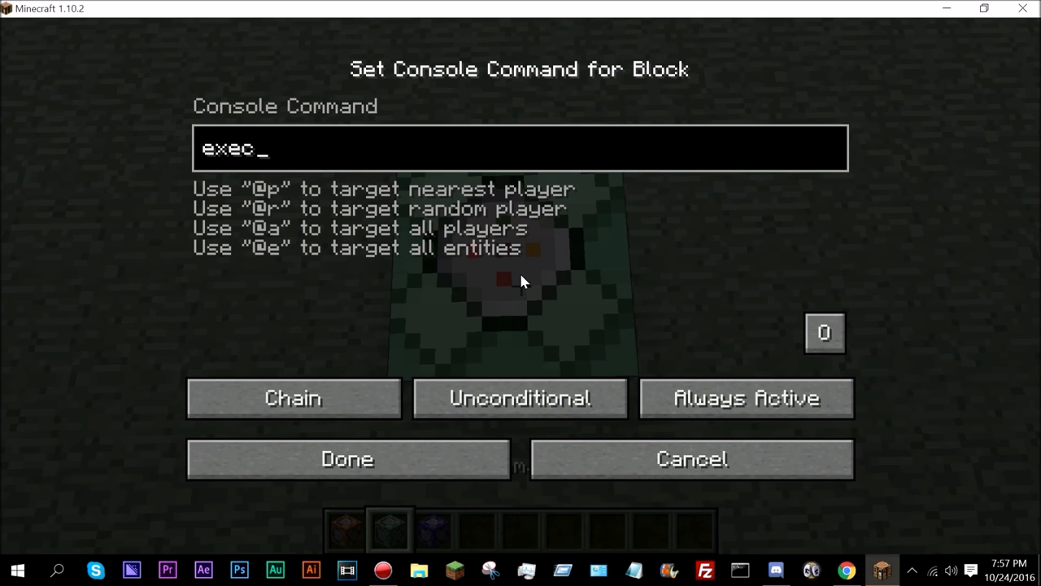
type("/execute @a")
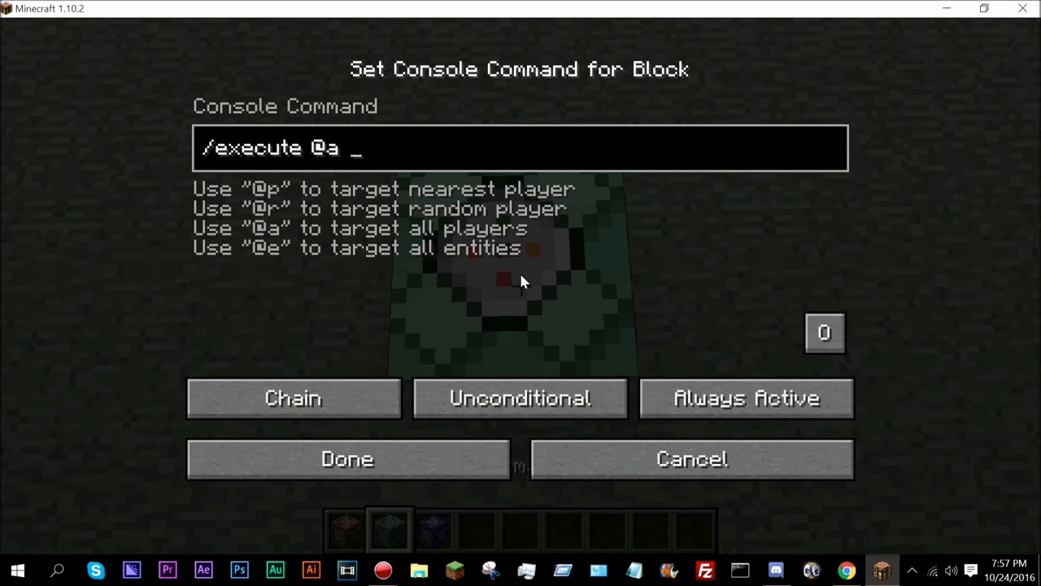
type("~ ~ ~ s")
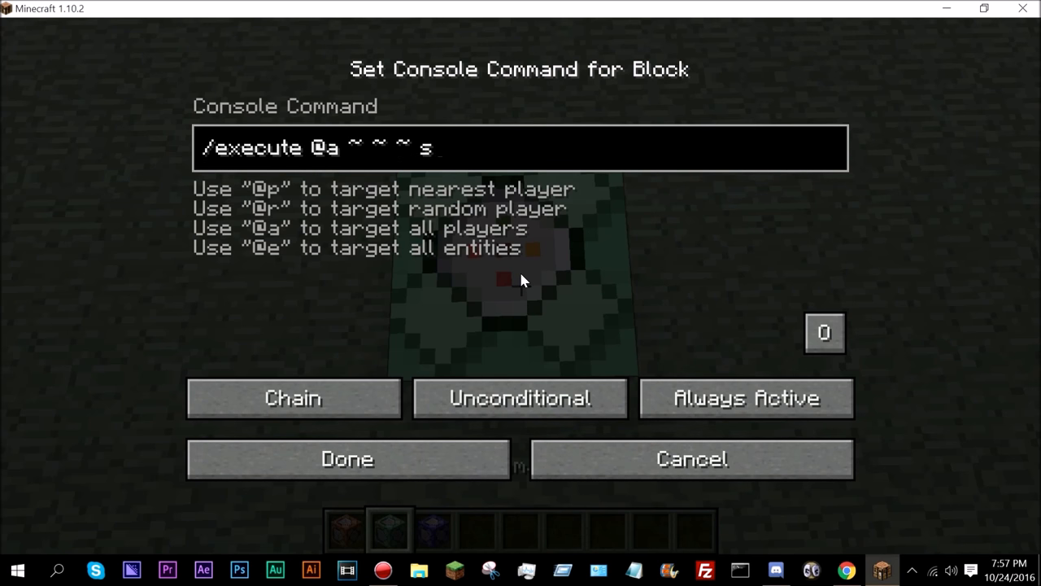
type("coreboard")
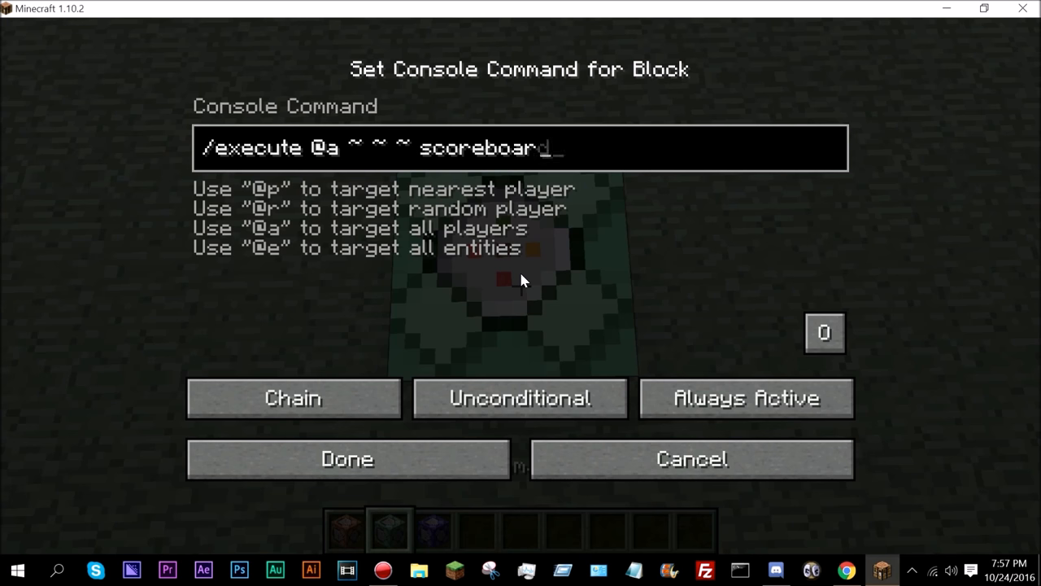
type("players opera")
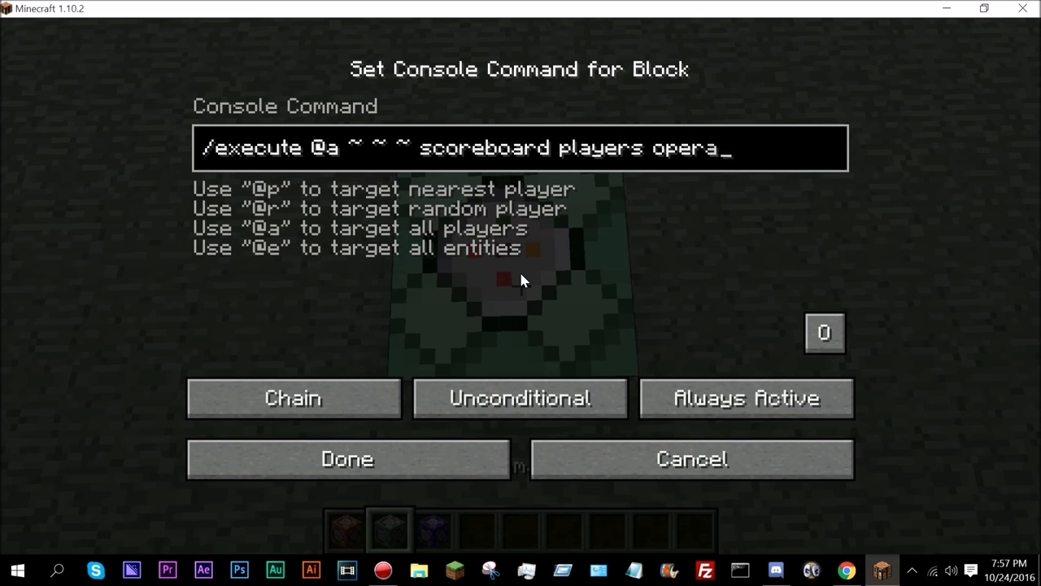
type("tion @a[1]")
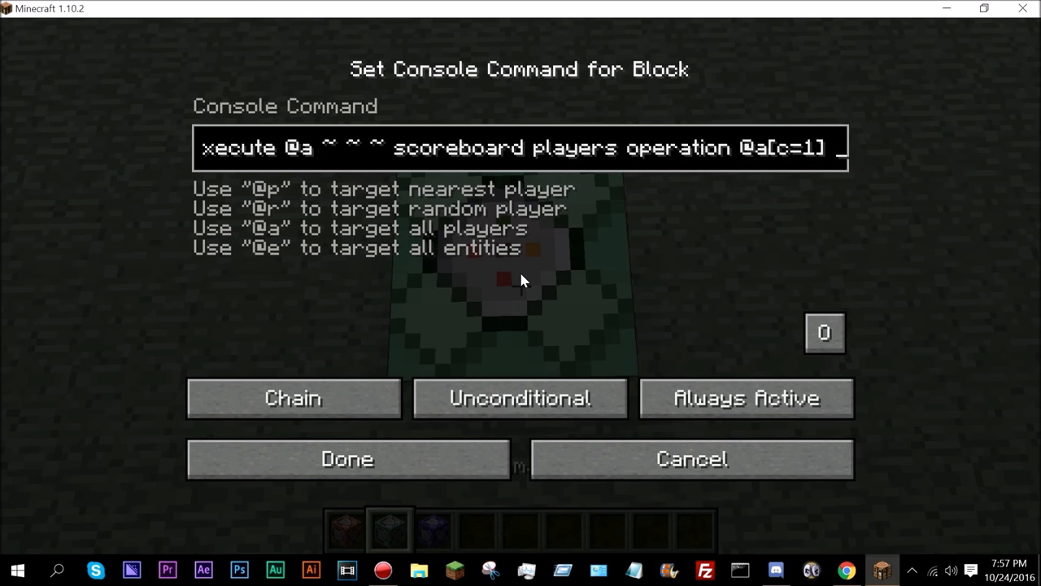
type("objetive1")
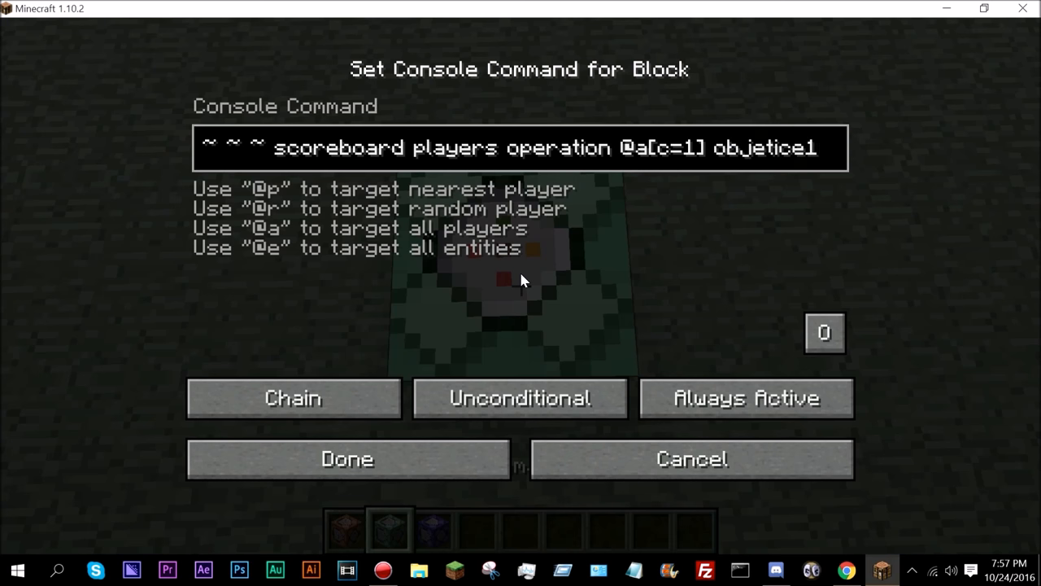
type("= @a[]")
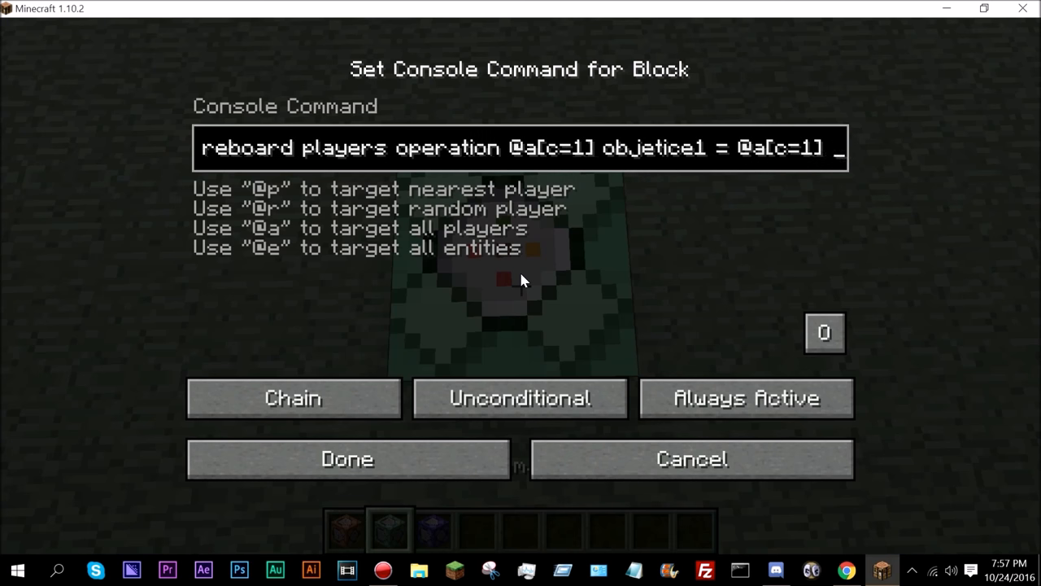
left_click(347, 459)
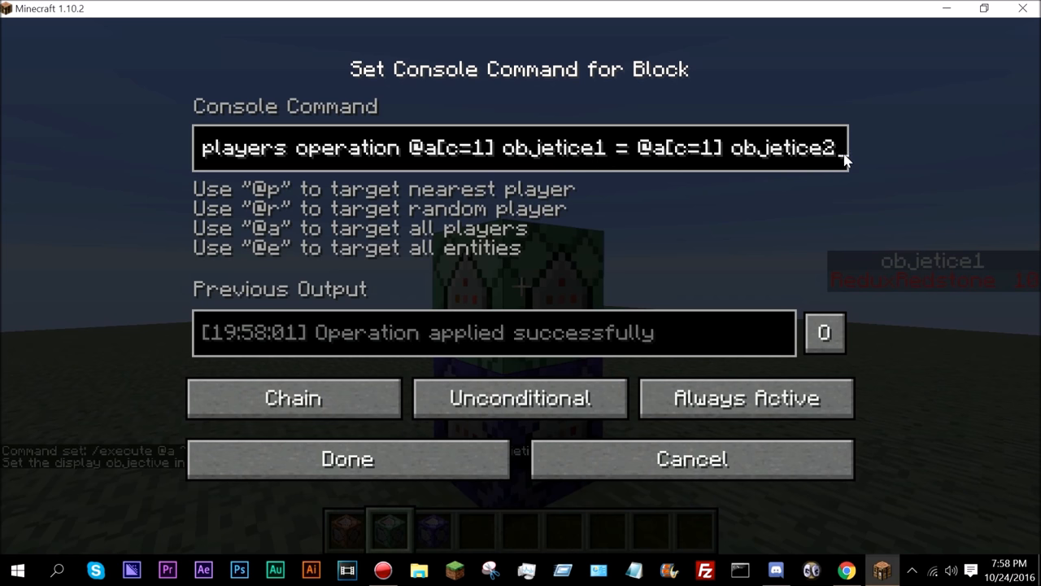
mouse_move(663, 166)
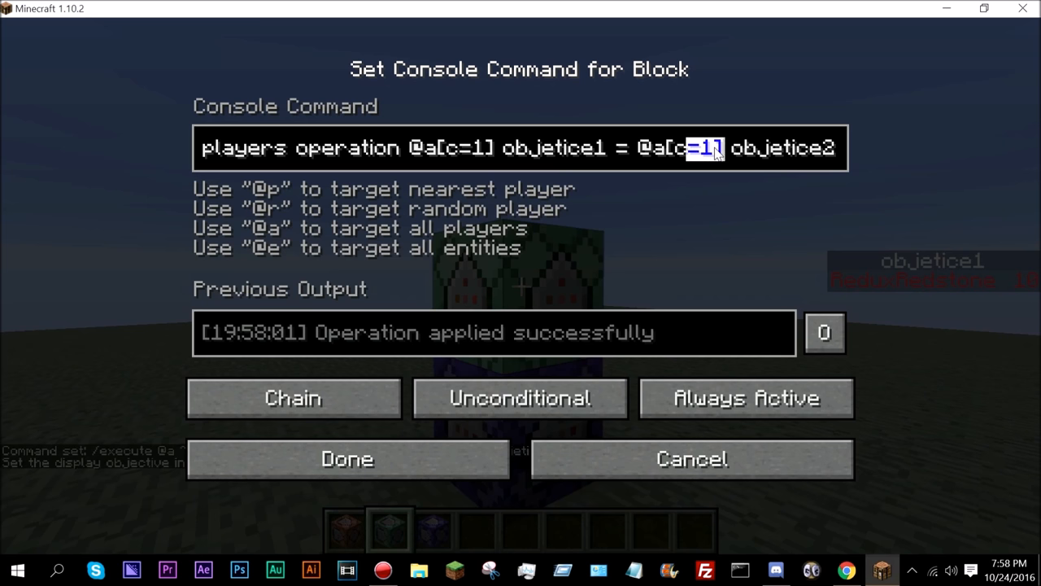
Highlight the @a[c=1] selector in the copy command, then return to the repeating block's reset command
double_click(680, 146)
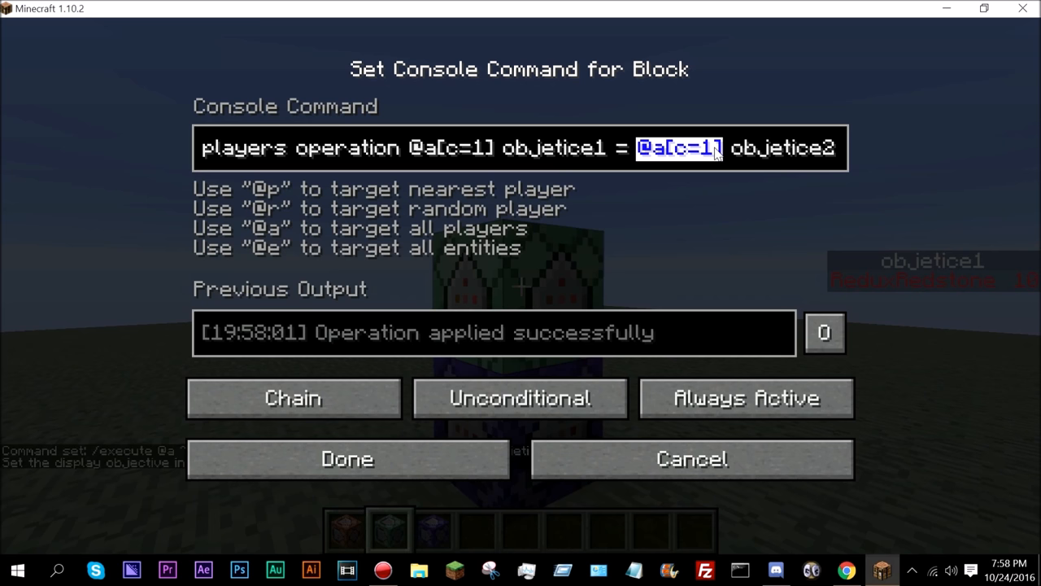
left_click(347, 459)
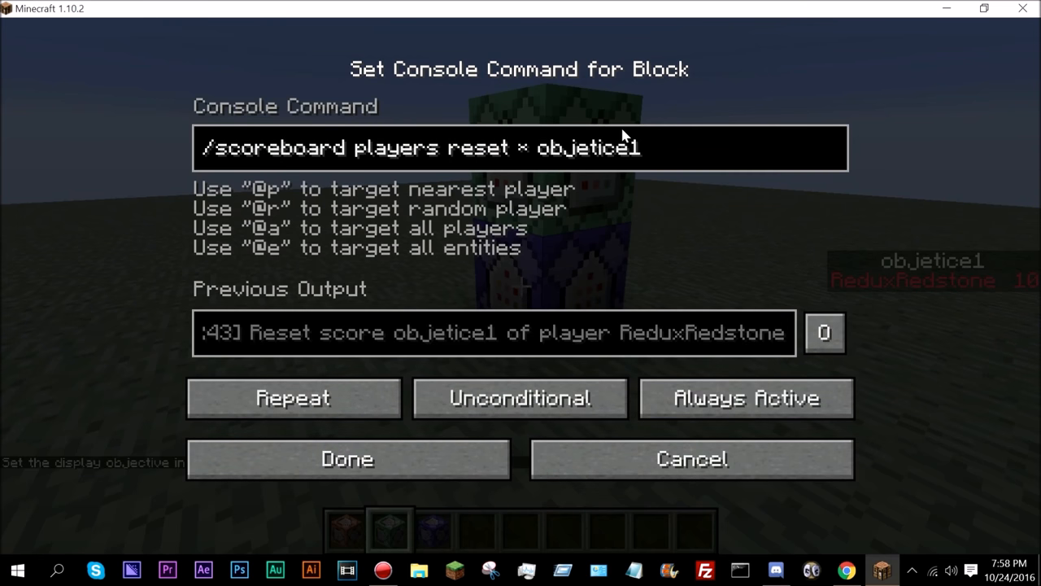
Close both command block editors and return to the world showing objetice1 at 10
left_click(348, 459)
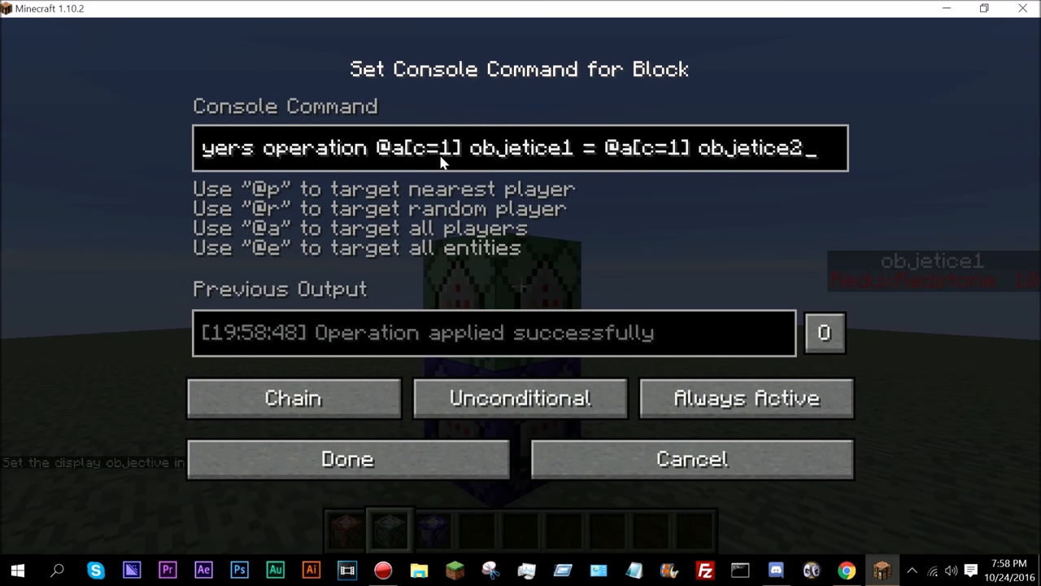
mouse_move(732, 161)
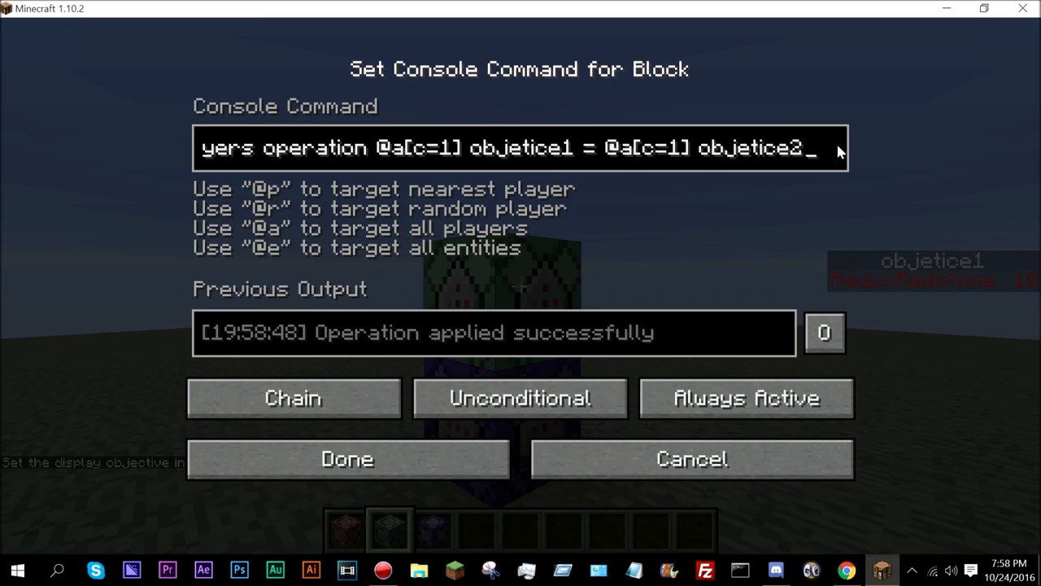
mouse_move(833, 164)
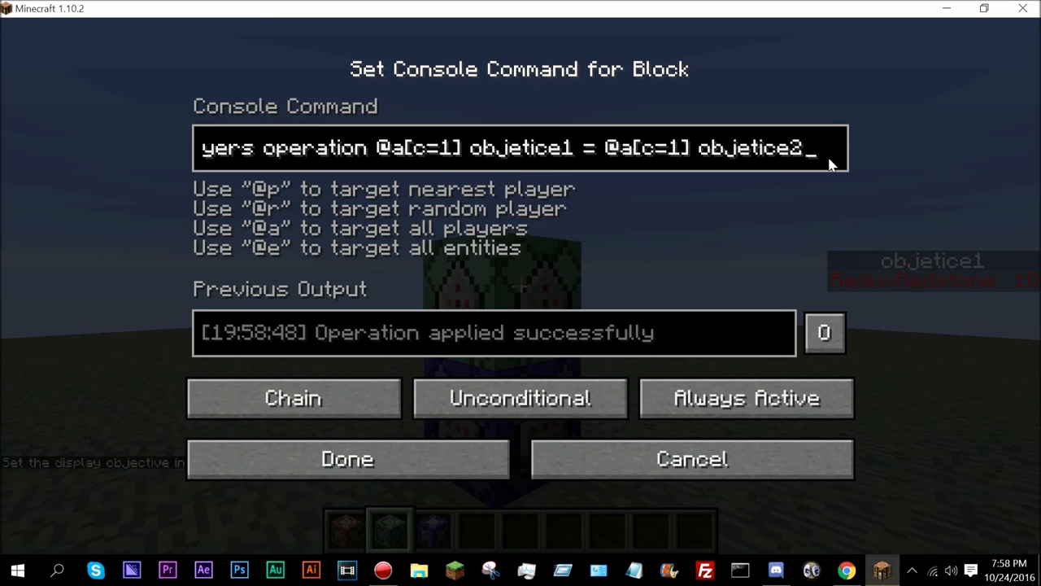
left_click(346, 458)
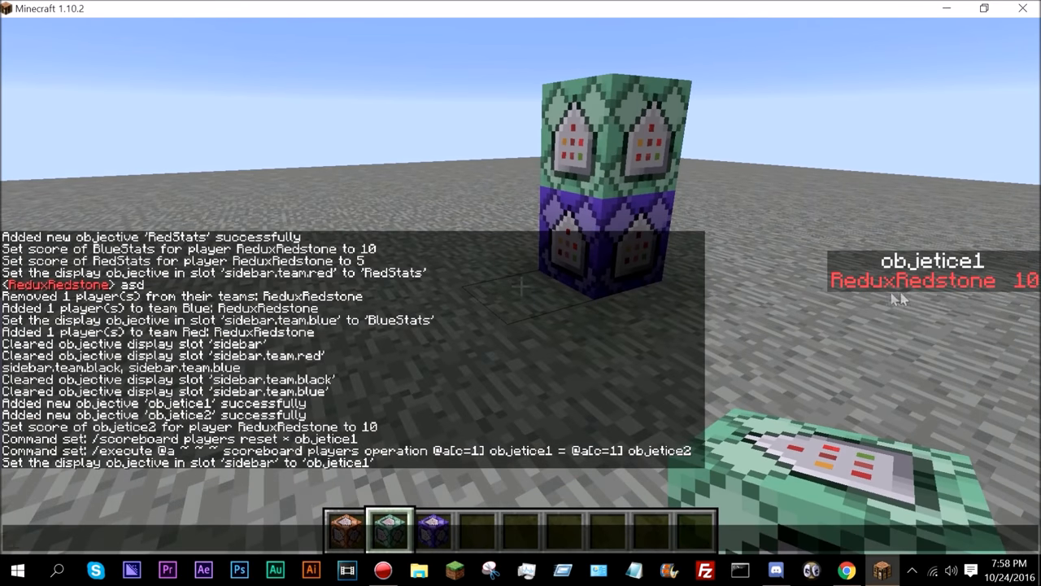
mouse_move(934, 289)
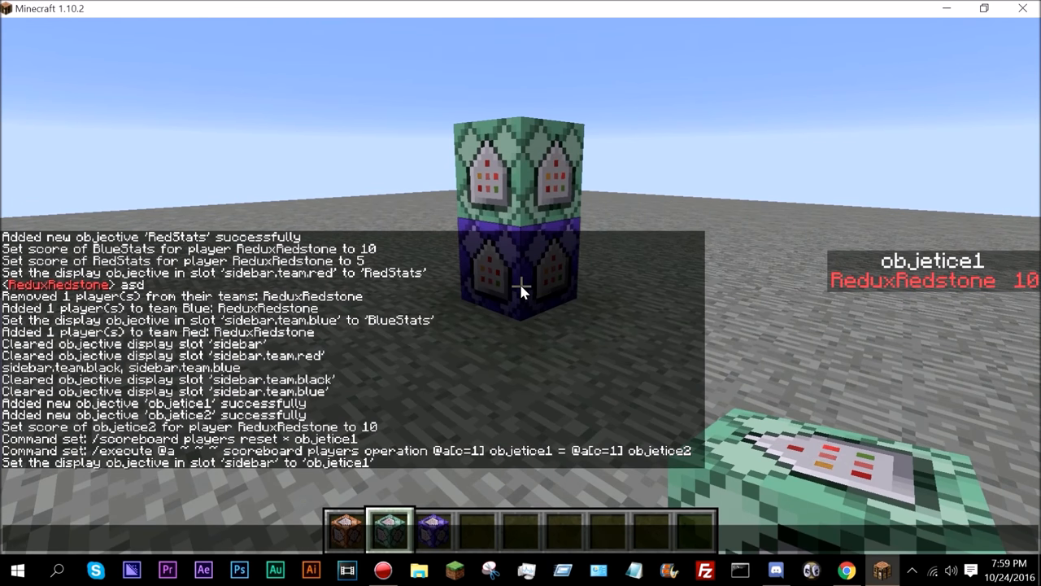
mouse_move(389, 319)
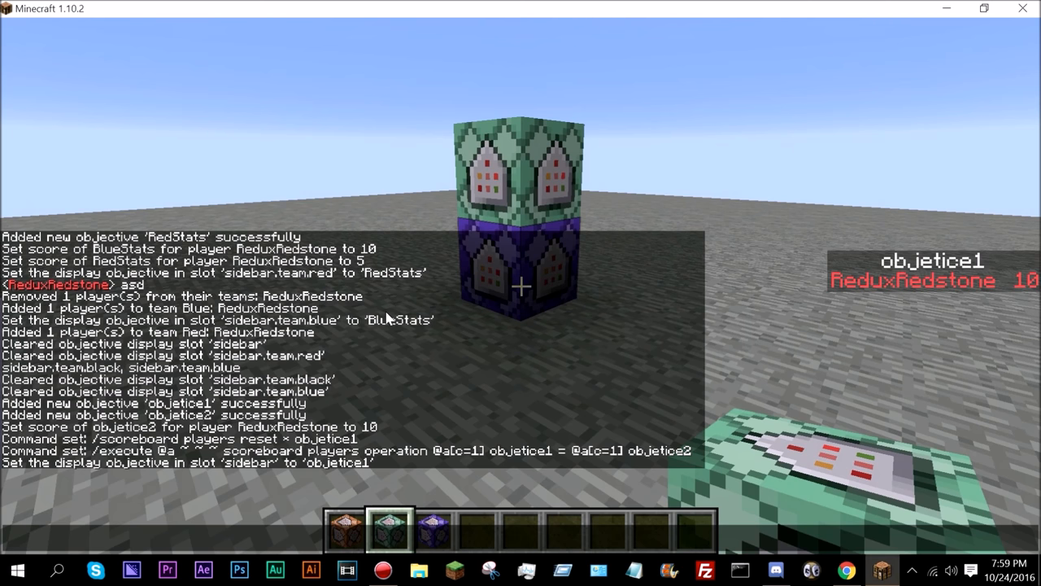
mouse_move(663, 264)
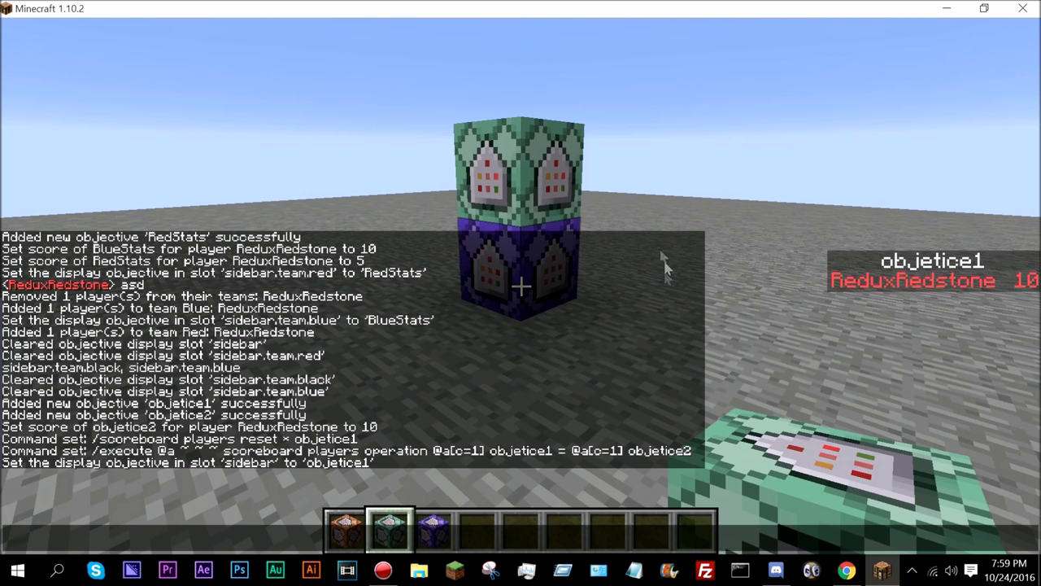